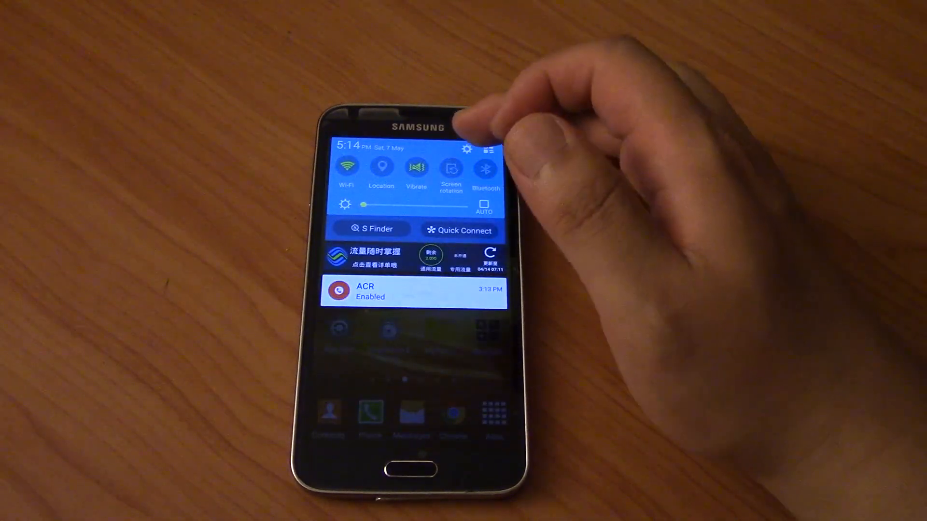
Step: Search settings for 'dat' and go to the Data usage screen (9 Apr – 8 May)
left_click(465, 149)
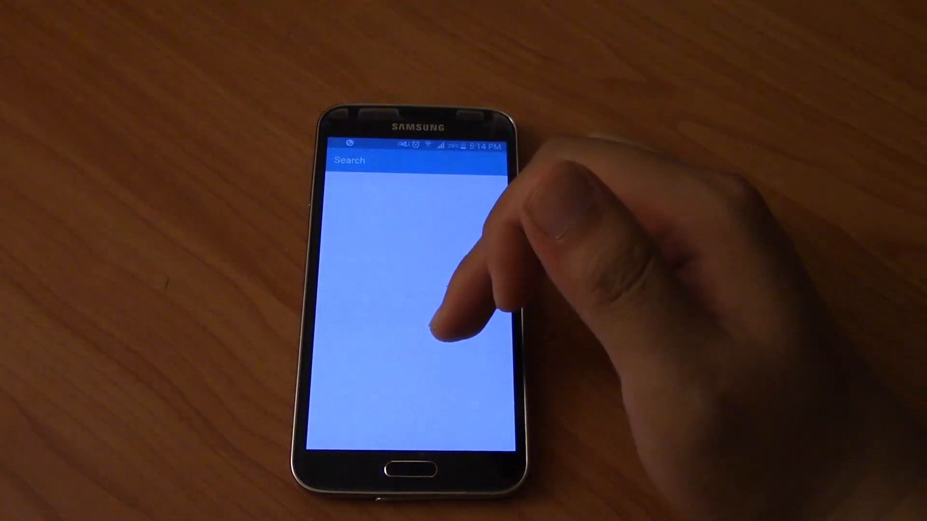
type("dat")
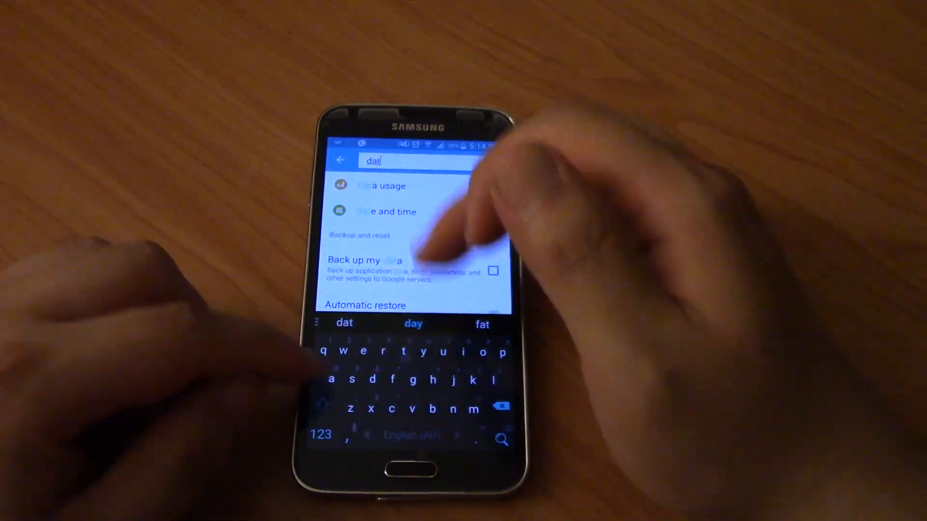
left_click(380, 186)
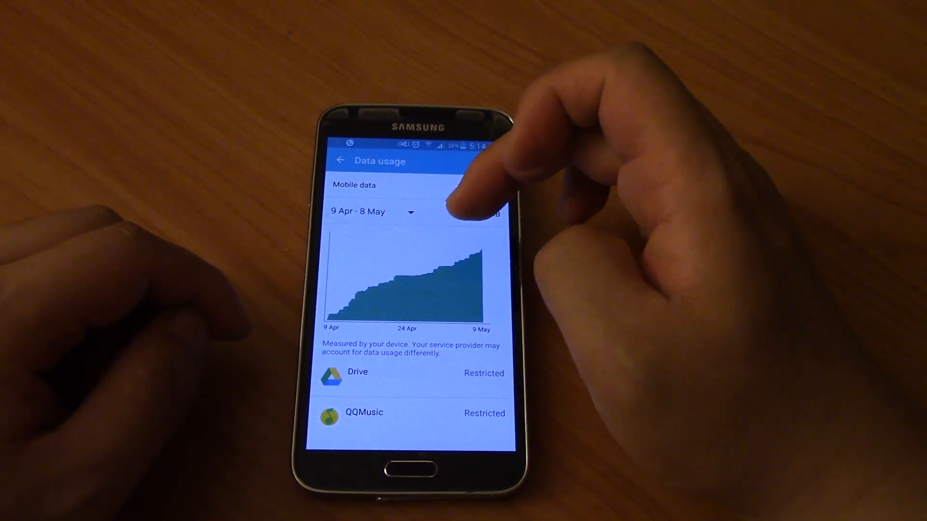
Step: Review the list of earlier billing cycles, keeping 9 Apr – 8 May selected
left_click(376, 211)
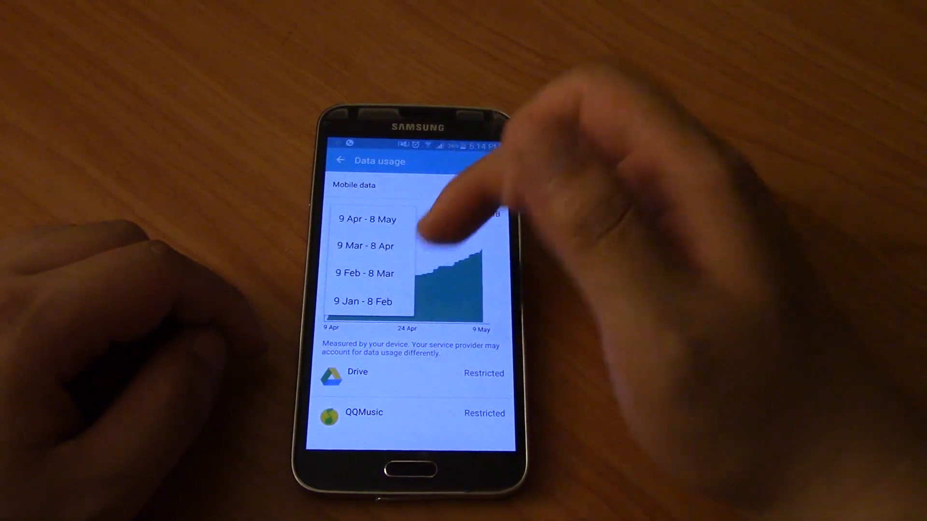
left_click(367, 219)
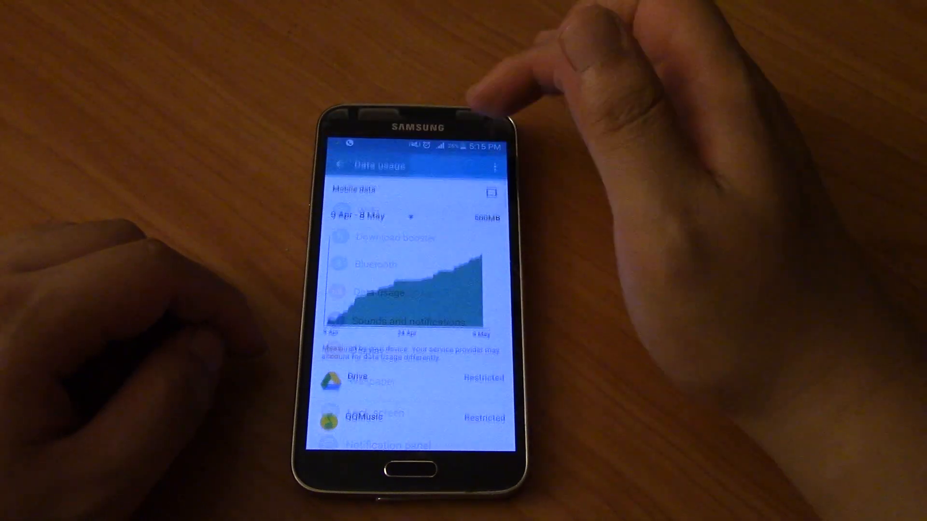
Step: Search 'dat' again and return to the Data usage screen
left_click(478, 164)
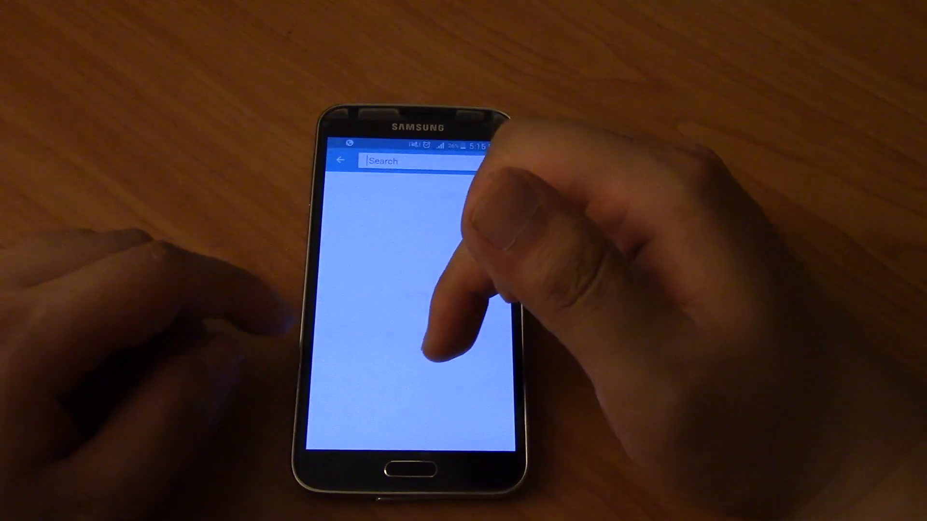
type("dat")
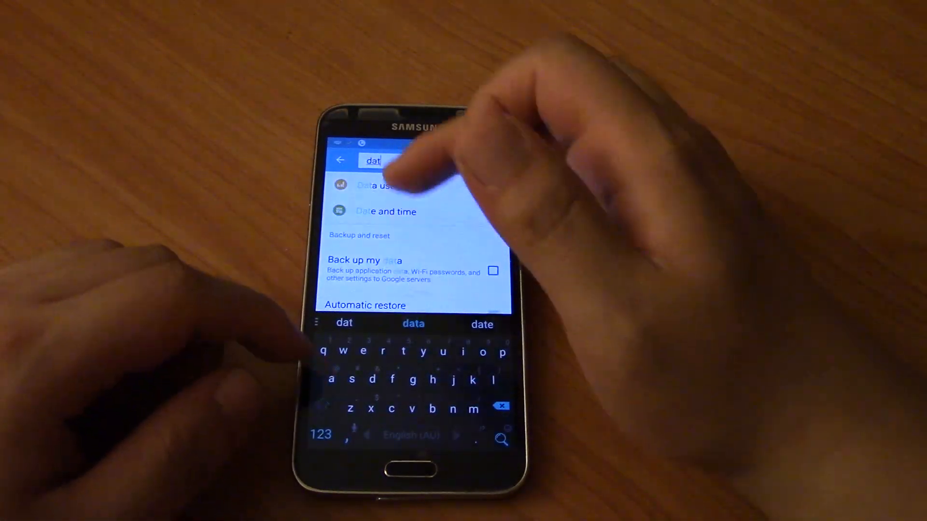
left_click(373, 185)
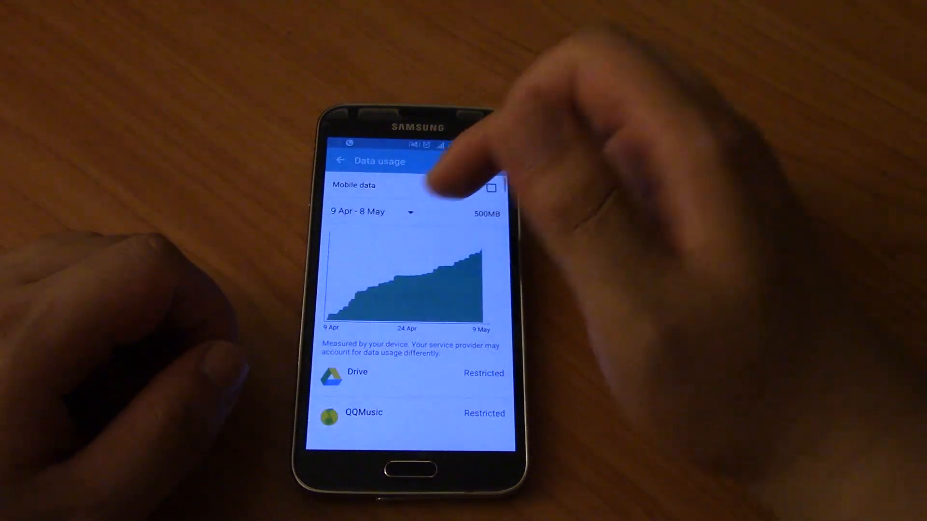
Step: Turn on mobile data and a 1.0 GB mobile data limit with a 900 MB warning
left_click(373, 212)
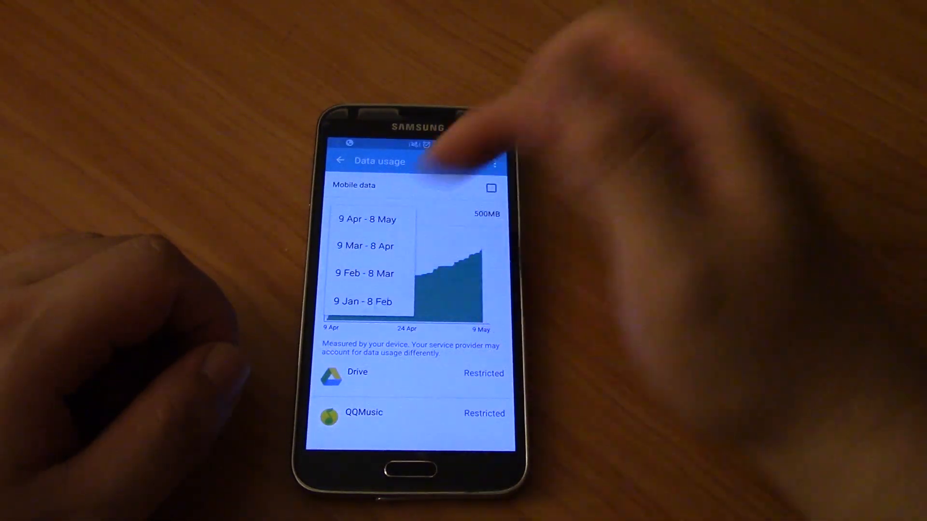
left_click(490, 187)
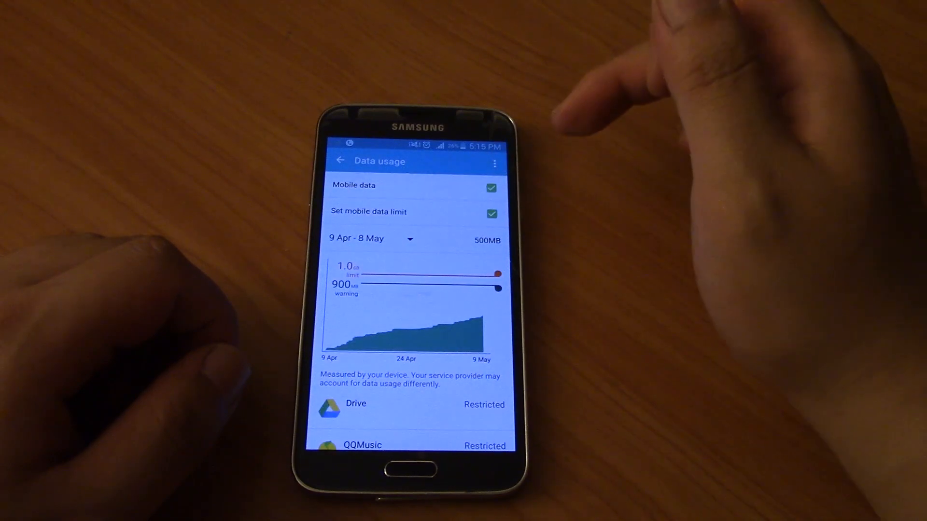
left_click(371, 238)
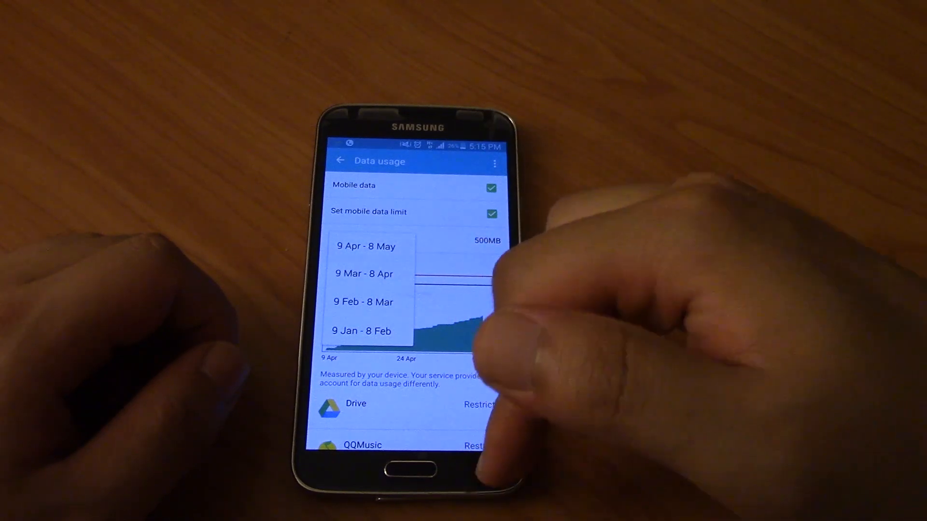
left_click(365, 246)
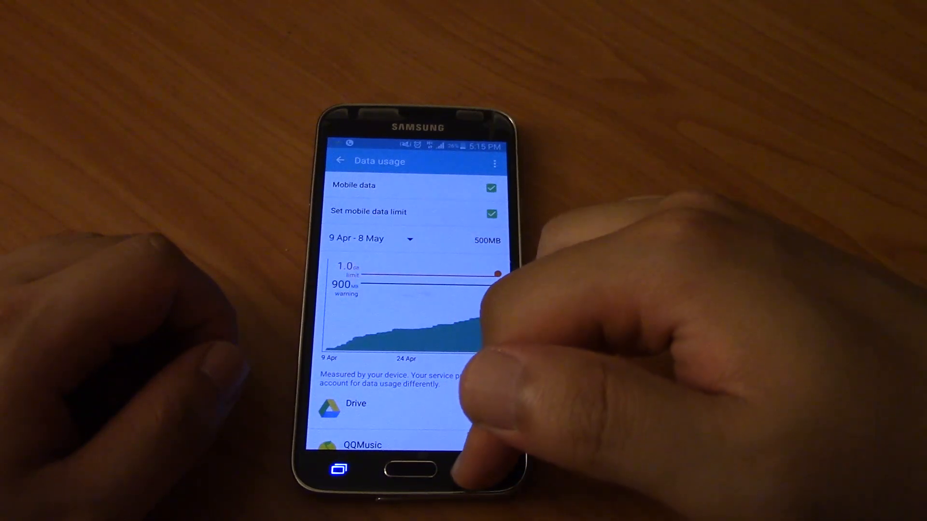
type("dat")
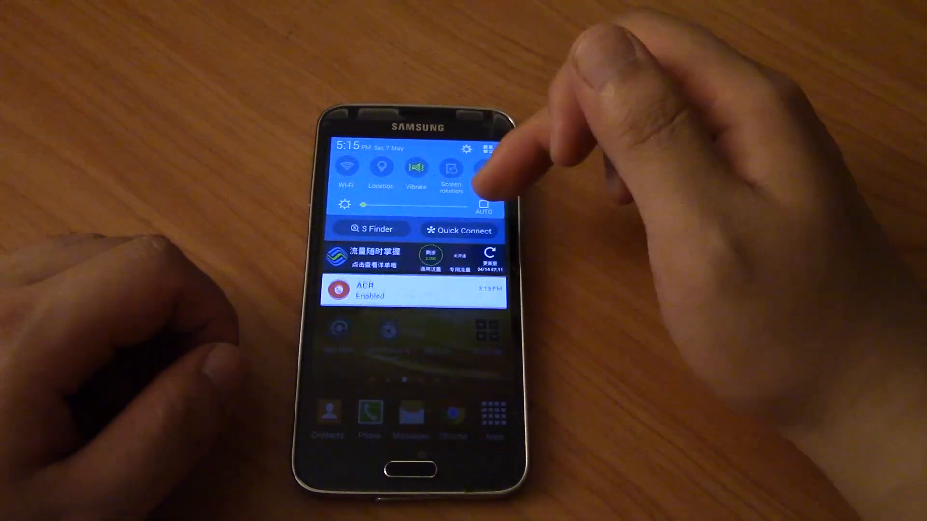
Step: Return to Data usage and show the billing cycle list with its Change cycle option
left_click(486, 150)
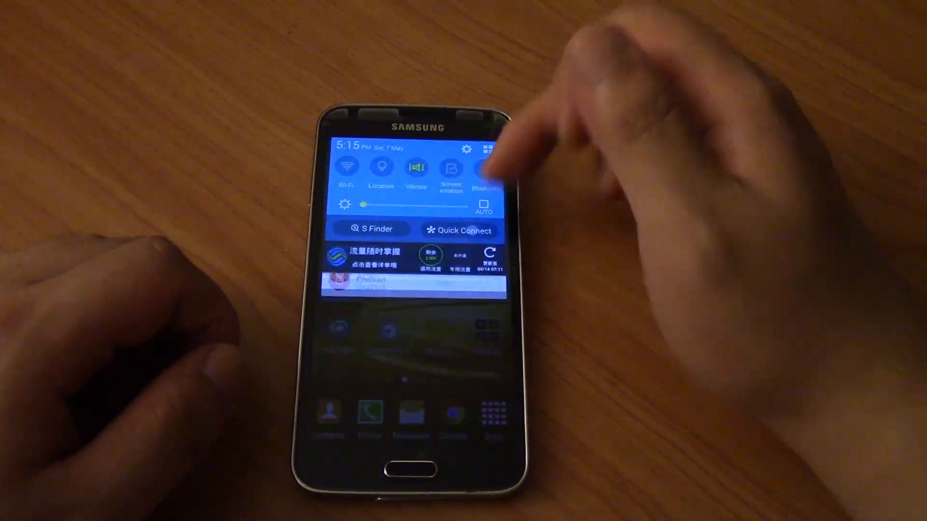
left_click(467, 149)
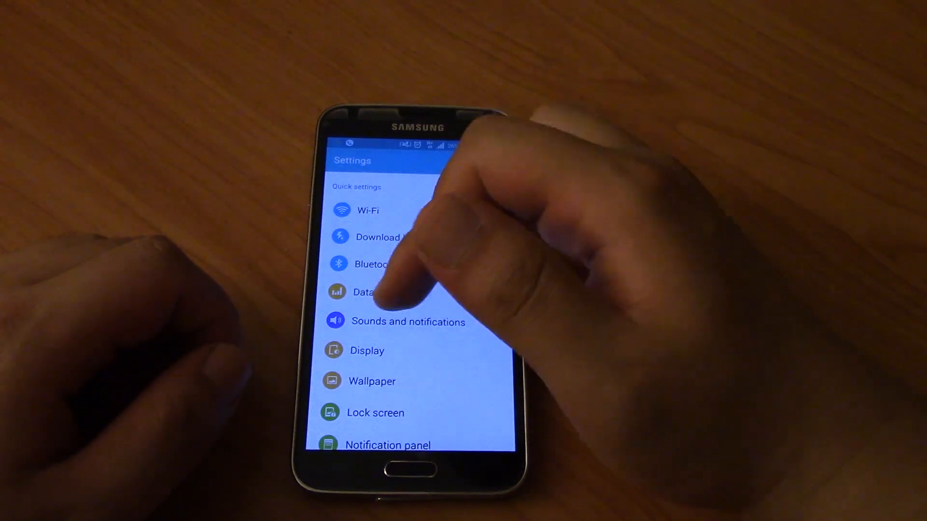
left_click(359, 291)
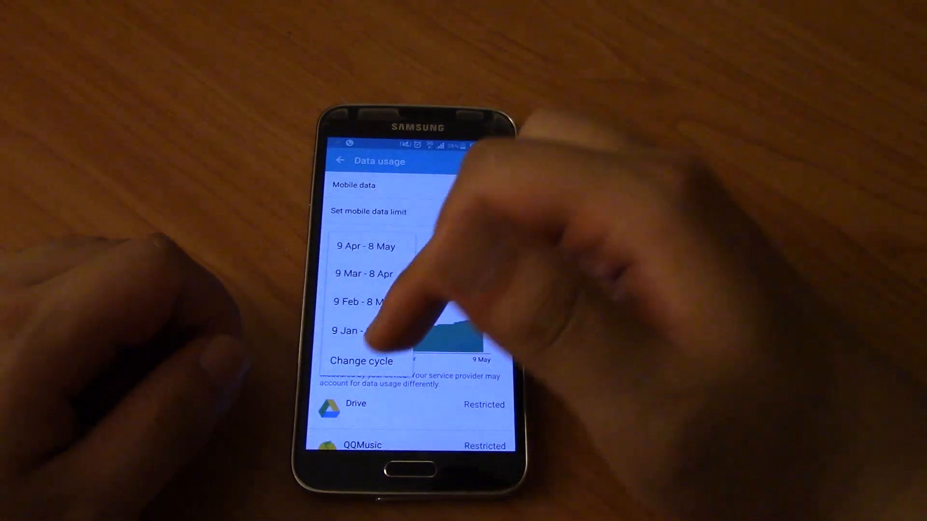
Step: Choose Change cycle to set the day the billing cycle resets
left_click(361, 360)
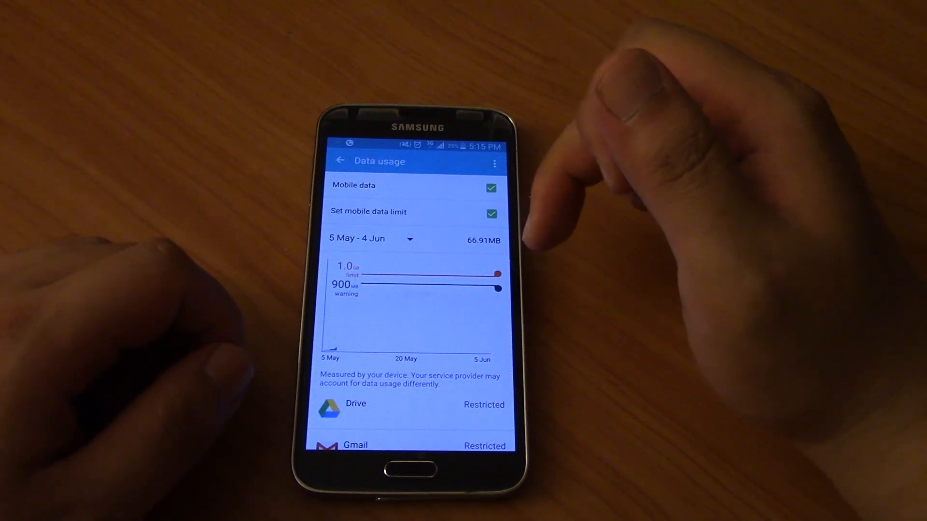
left_click(371, 239)
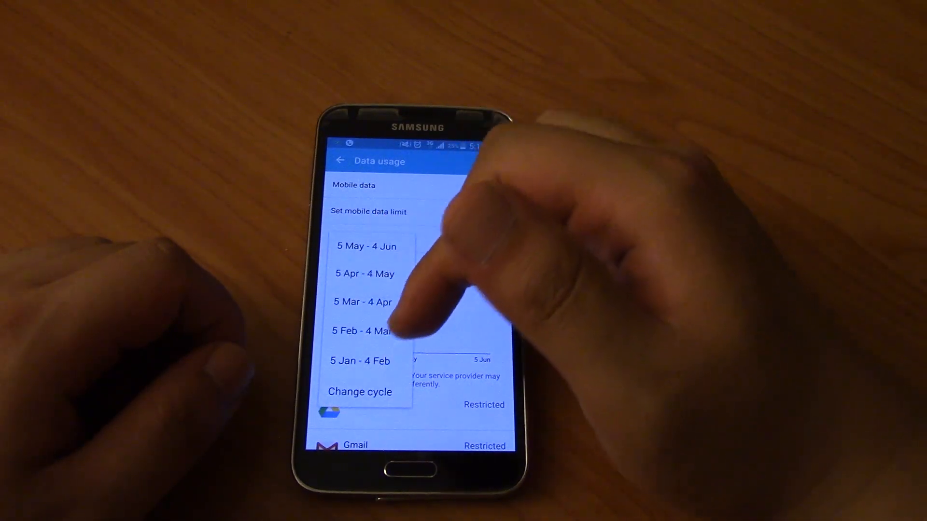
left_click(359, 391)
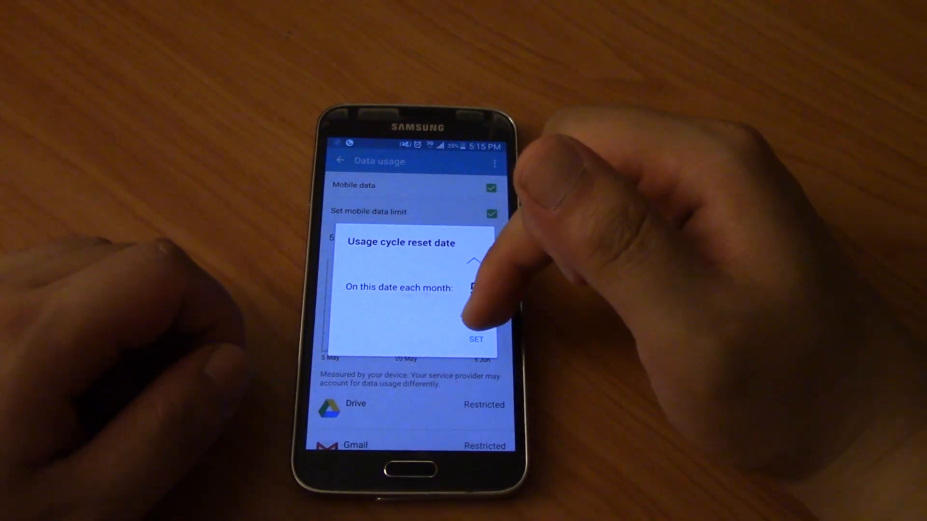
Step: Set the monthly reset day to the 9th, giving the 9 Apr – 8 May cycle
left_click(473, 260)
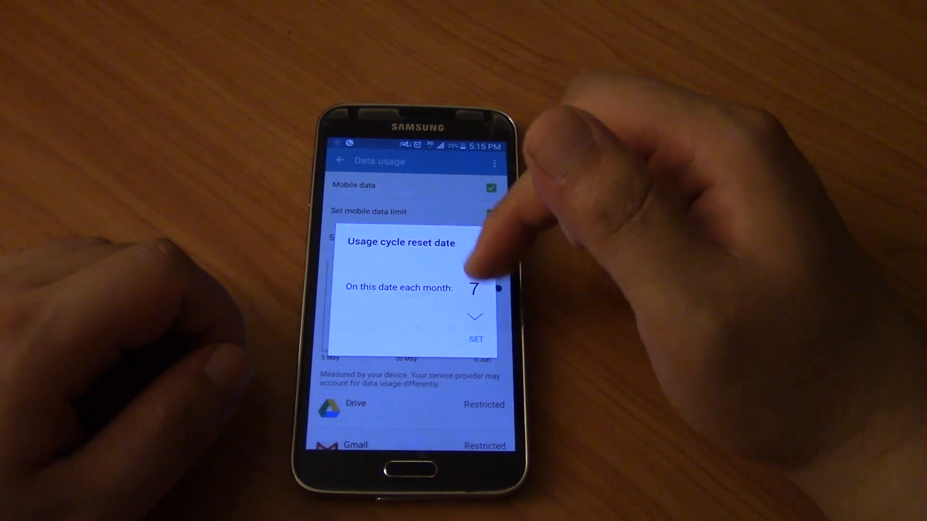
left_click(476, 339)
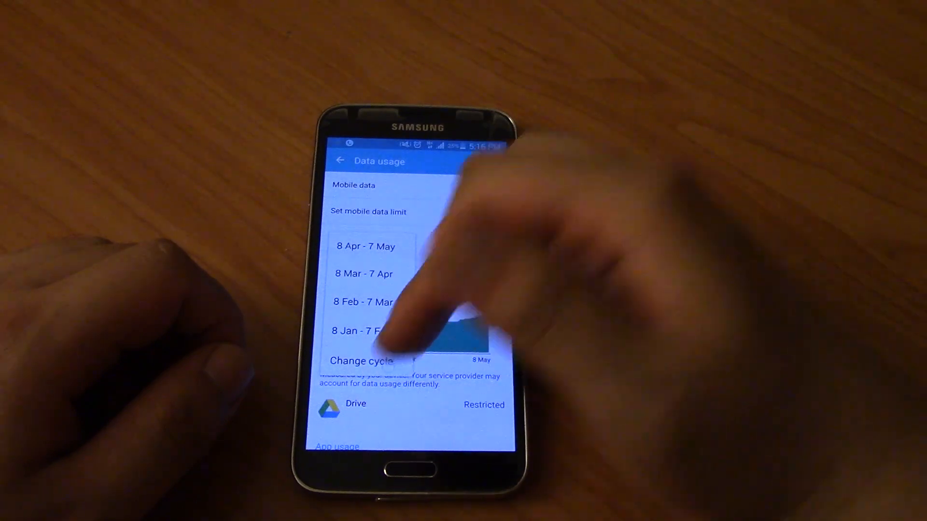
left_click(365, 246)
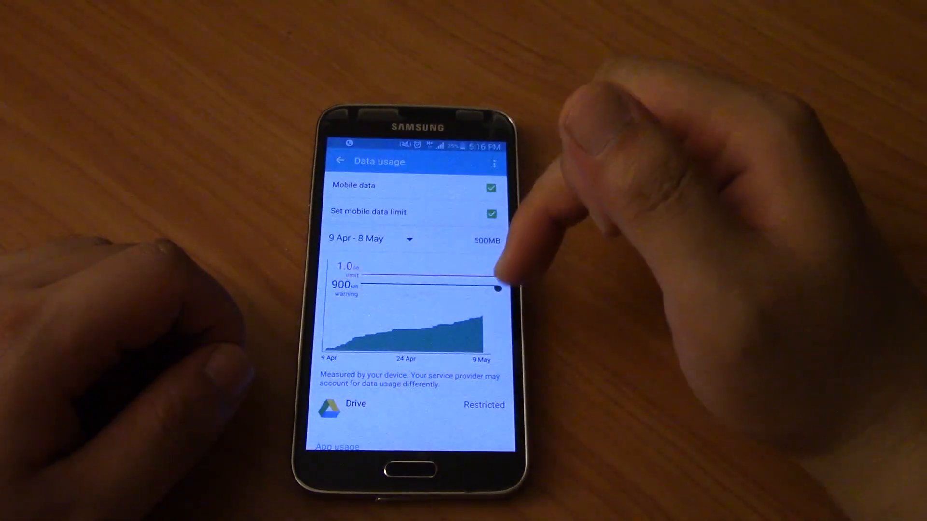